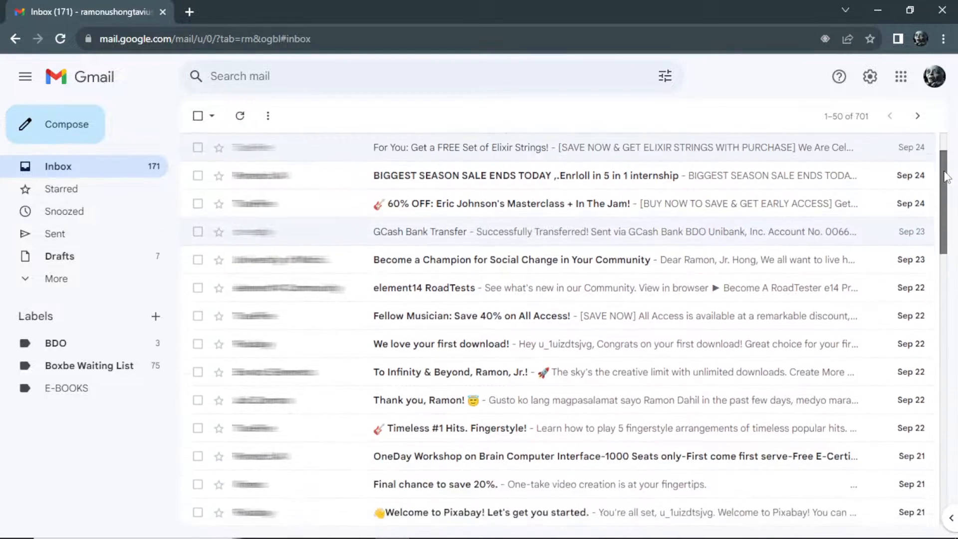
# Step: Select all conversations matching the 'unsubscribe' search and confirm their bulk deletion
pyautogui.scroll(-3)
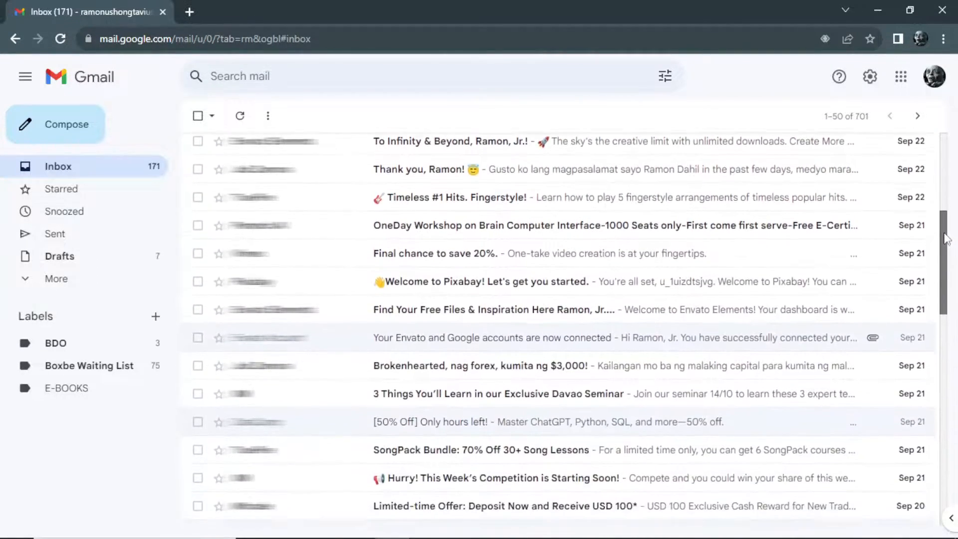
pyautogui.scroll(-3)
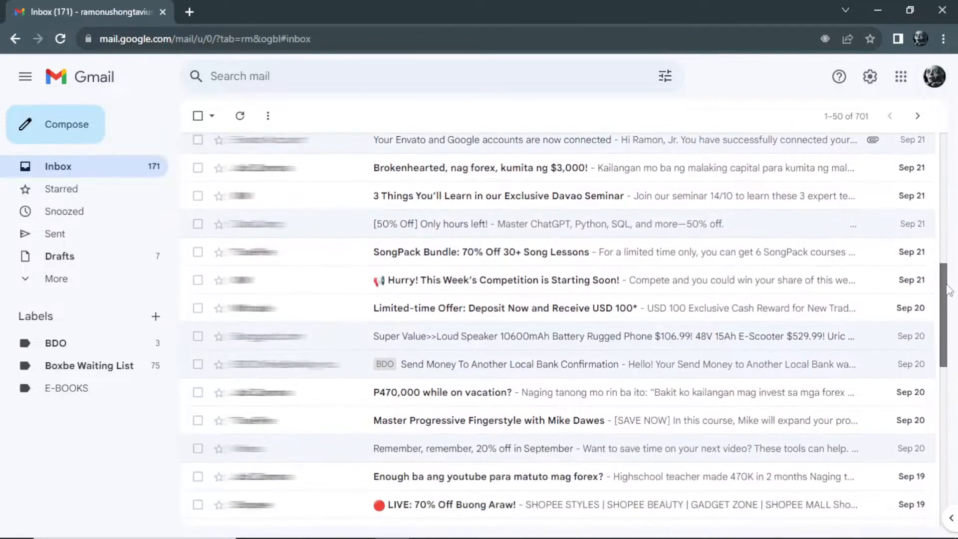
pyautogui.scroll(-3)
pyautogui.write('unsubscribe')
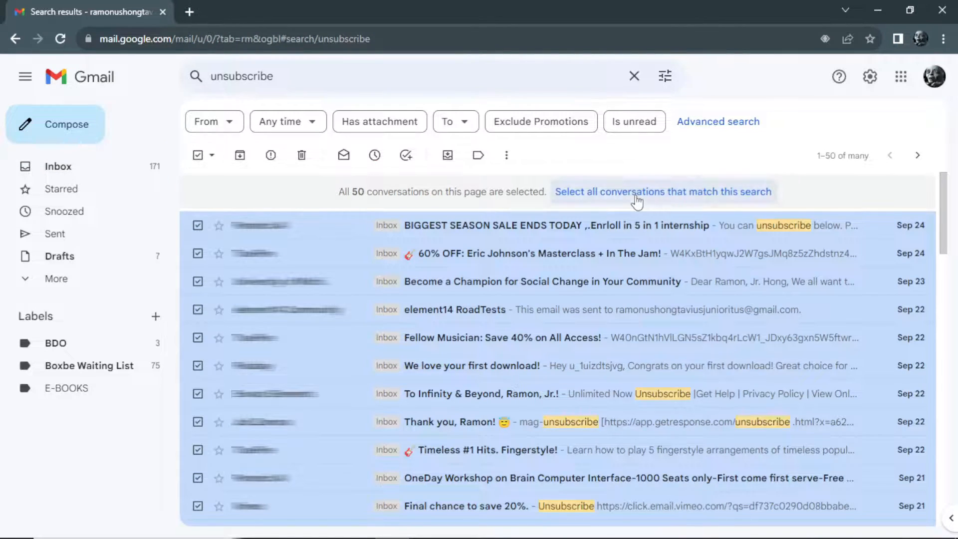
pyautogui.click(663, 192)
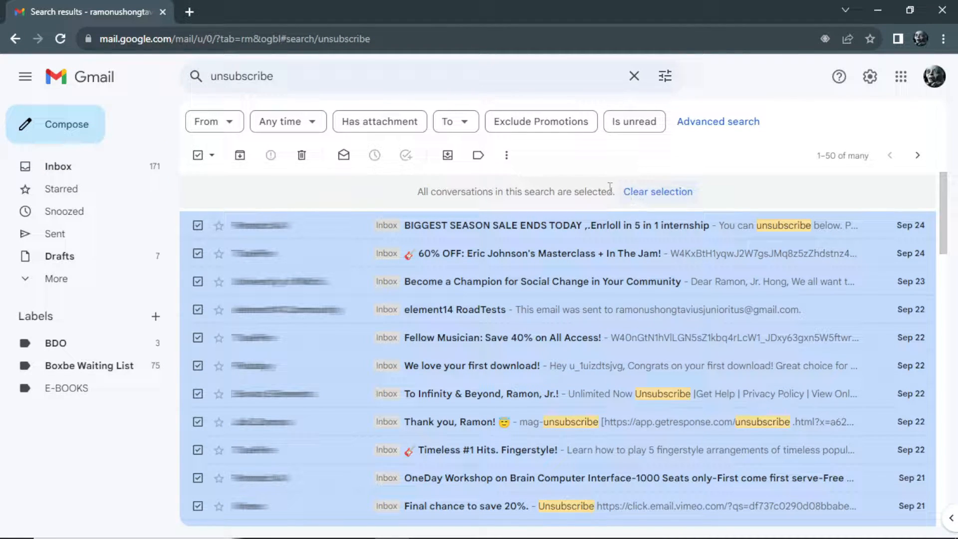
pyautogui.moveTo(344, 155)
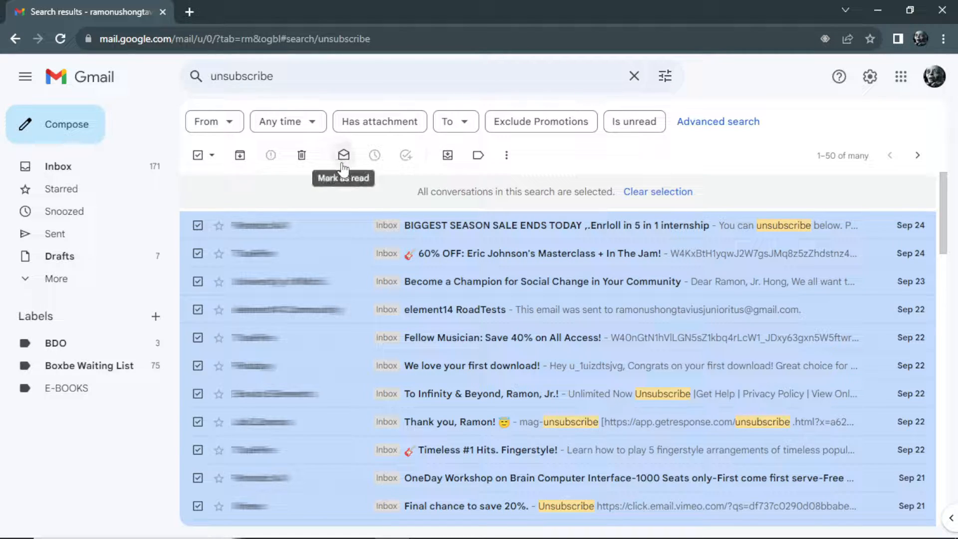
pyautogui.moveTo(301, 157)
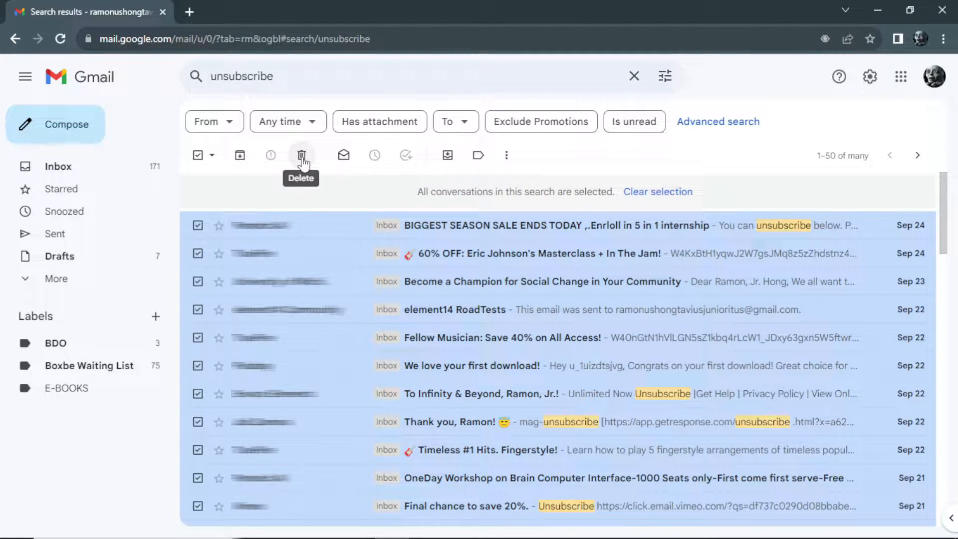
pyautogui.click(300, 155)
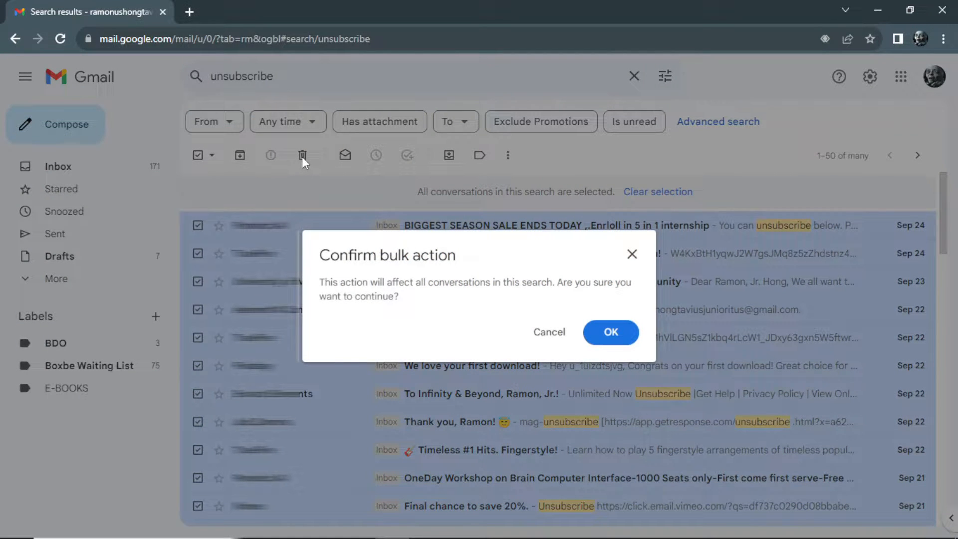
pyautogui.click(611, 332)
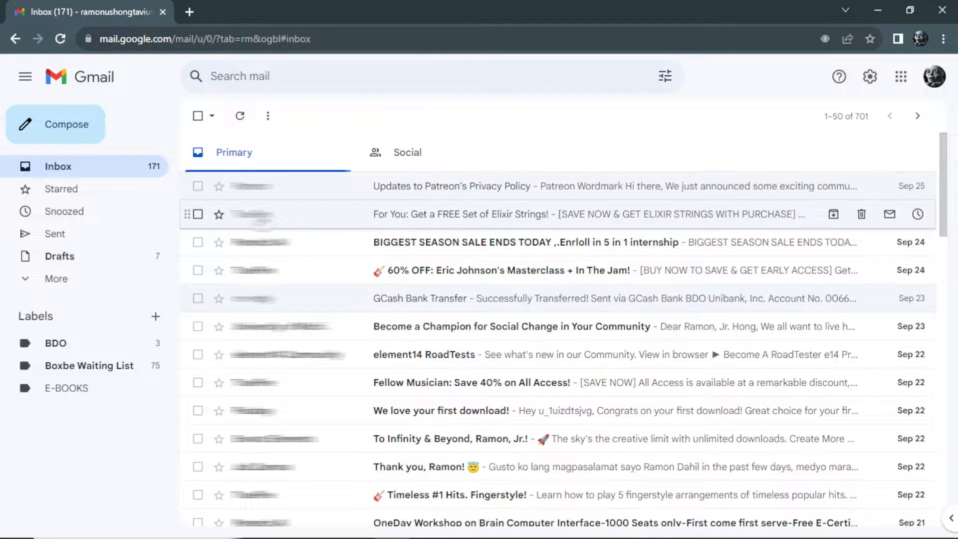
# Step: Read the TrueFire 'For You: Get a FREE Set of Elixir Strings!' email down to its footer
pyautogui.click(520, 213)
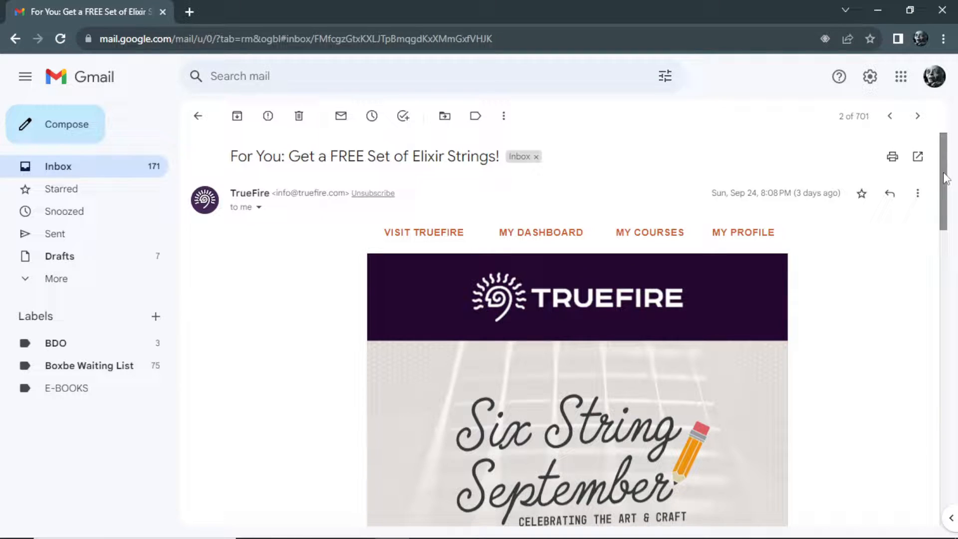
pyautogui.scroll(-3)
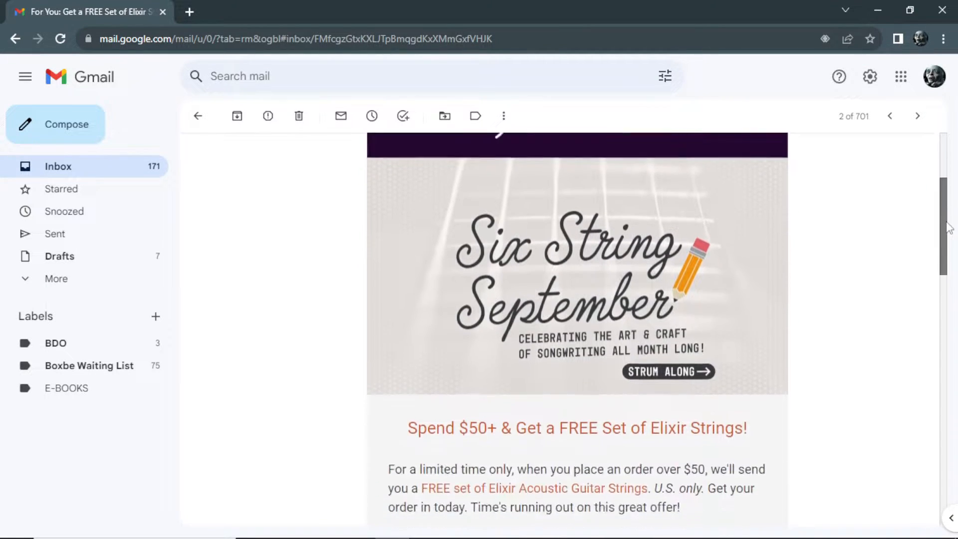
pyautogui.scroll(-3)
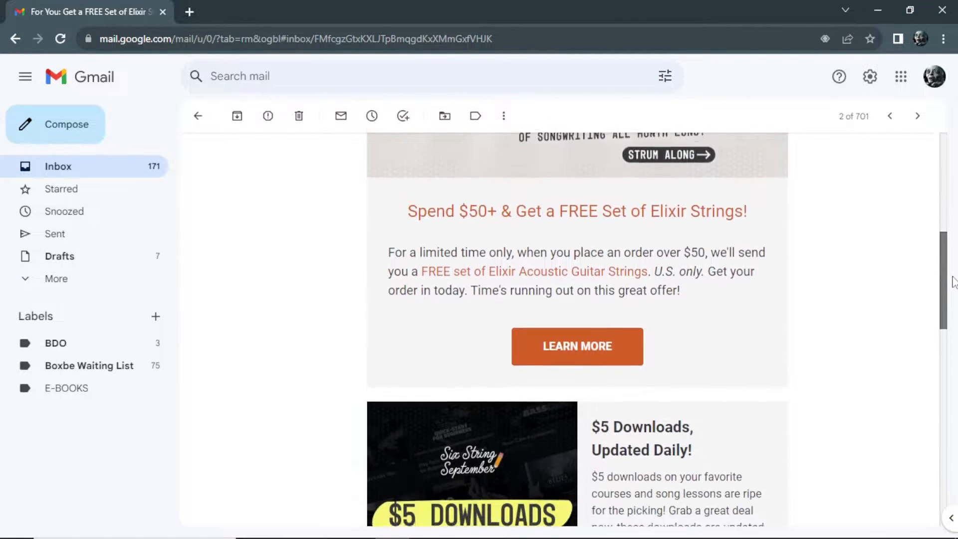
pyautogui.scroll(-3)
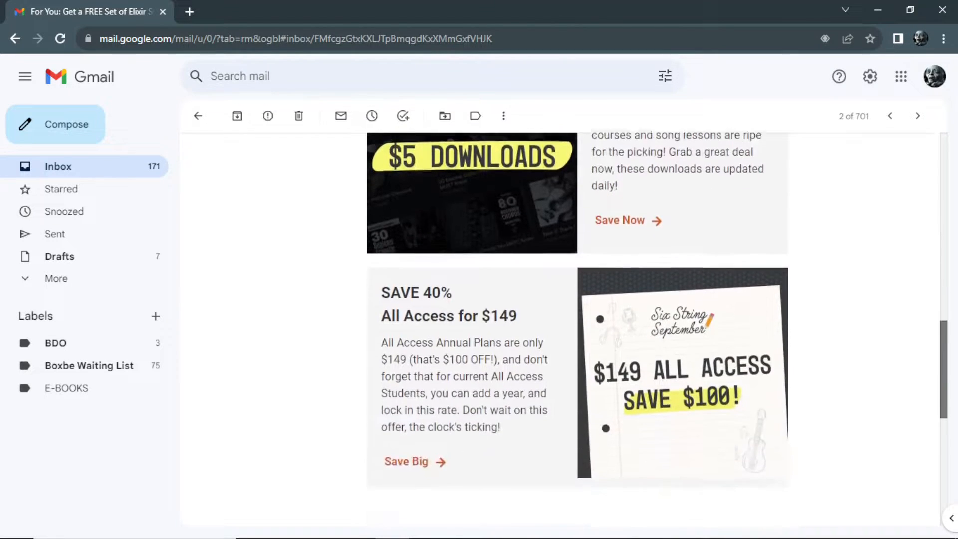
pyautogui.scroll(-3)
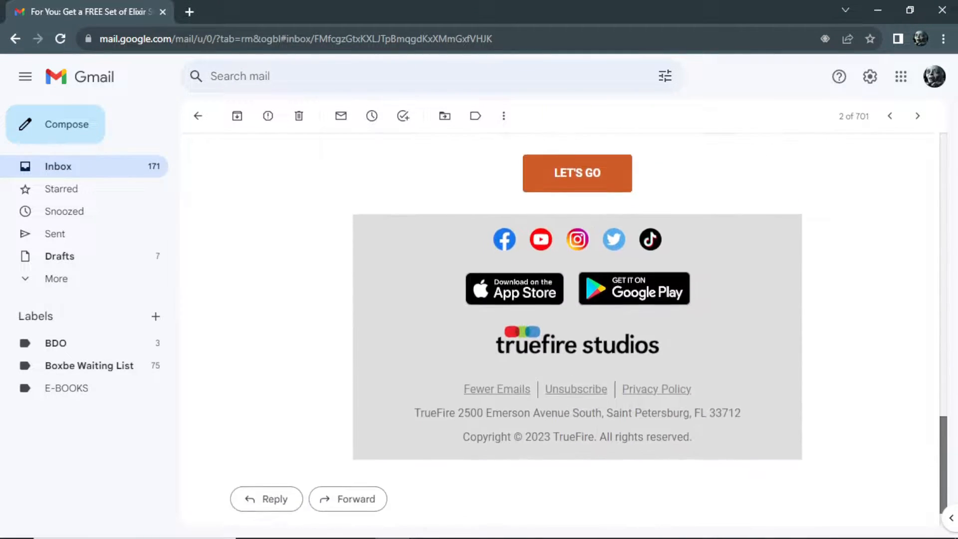
pyautogui.scroll(-3)
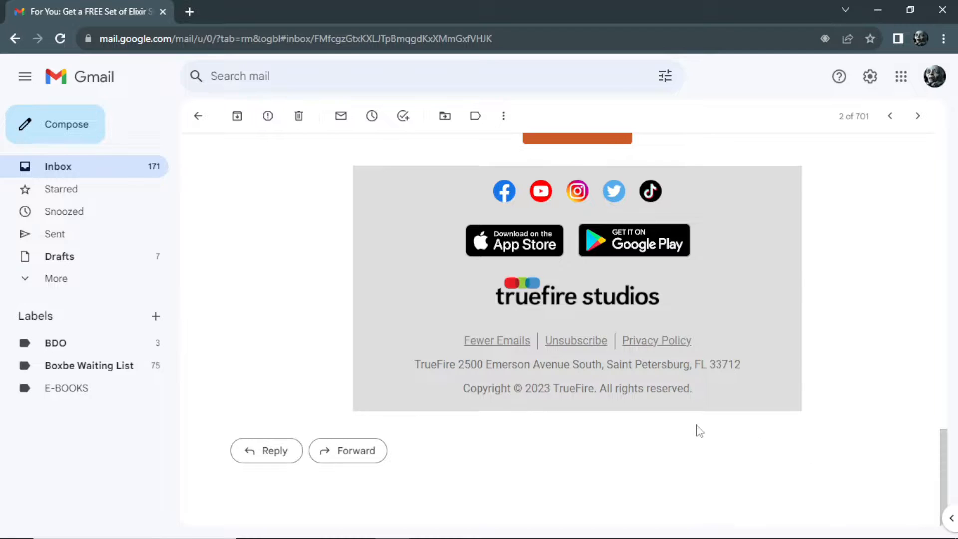
pyautogui.moveTo(557, 347)
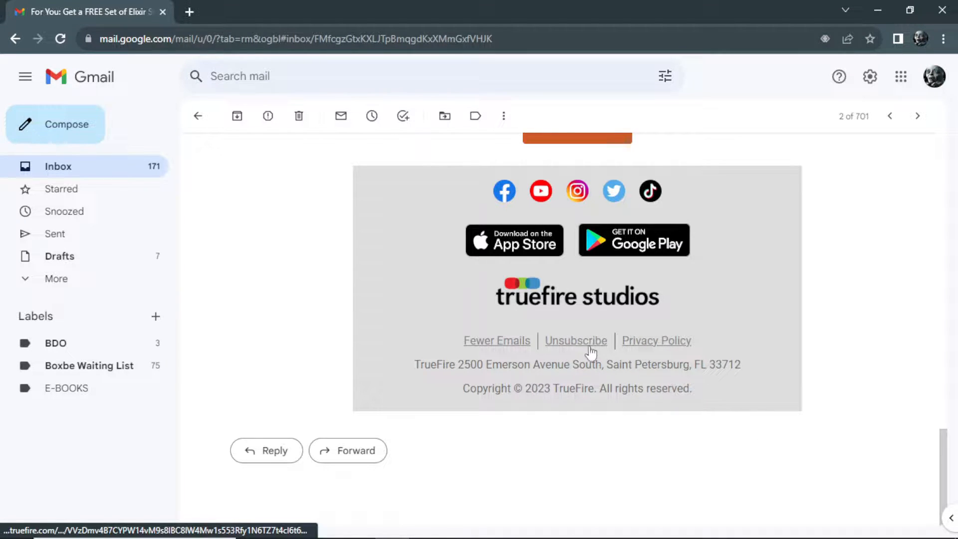
pyautogui.moveTo(583, 351)
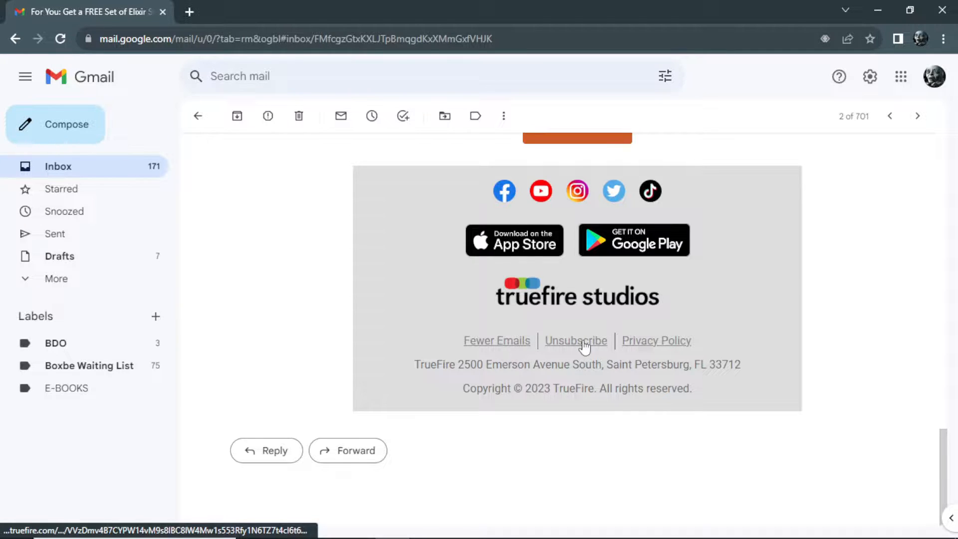
pyautogui.moveTo(900, 443)
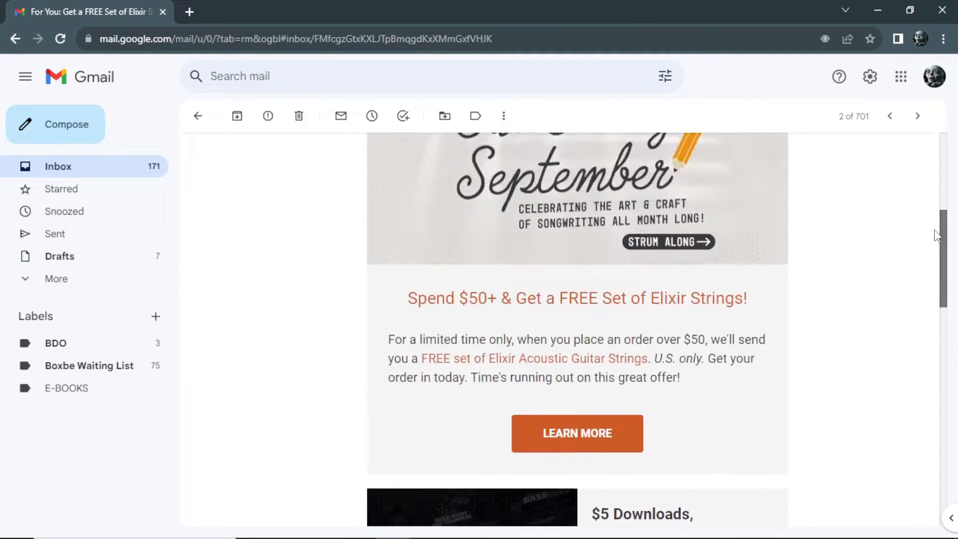
# Step: Unsubscribe from TrueFire using the link beside the sender address and confirm it
pyautogui.scroll(3)
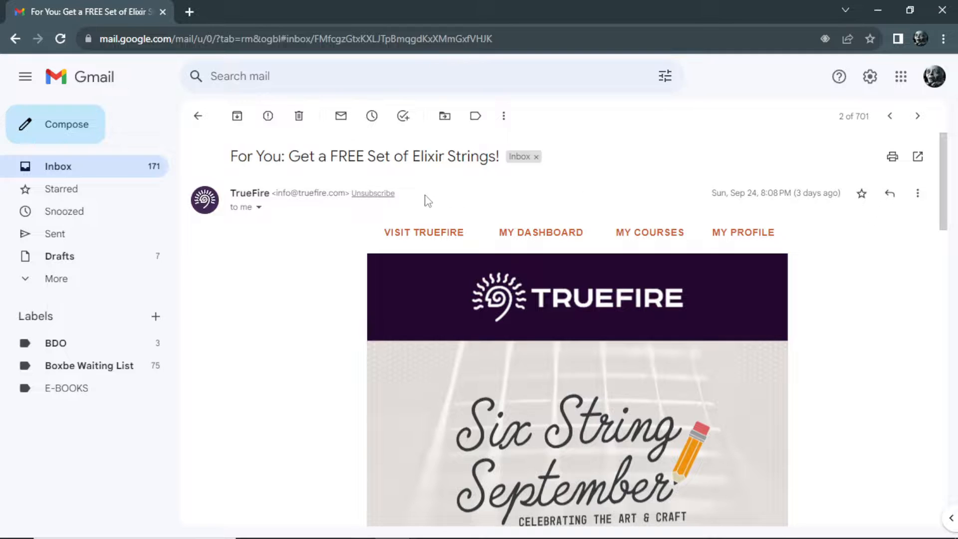
pyautogui.moveTo(336, 209)
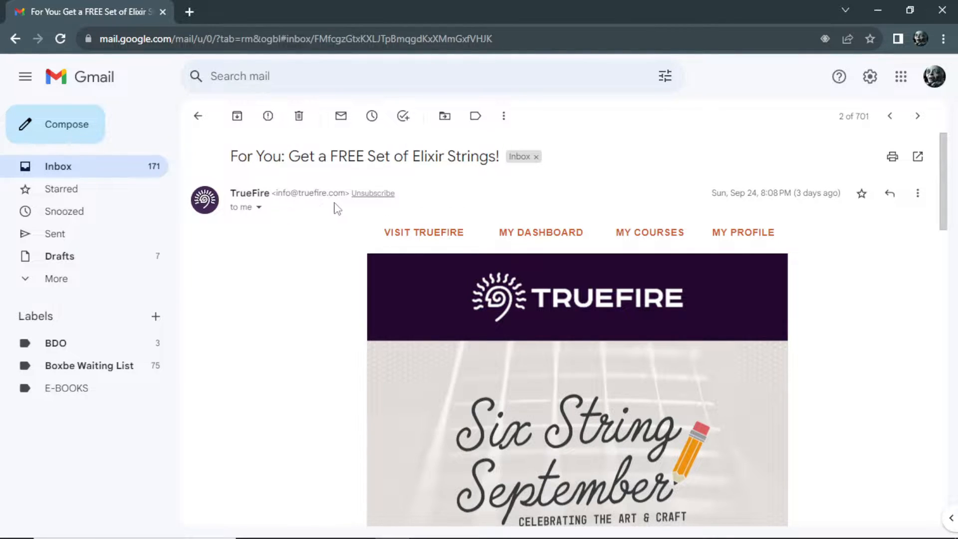
pyautogui.moveTo(366, 210)
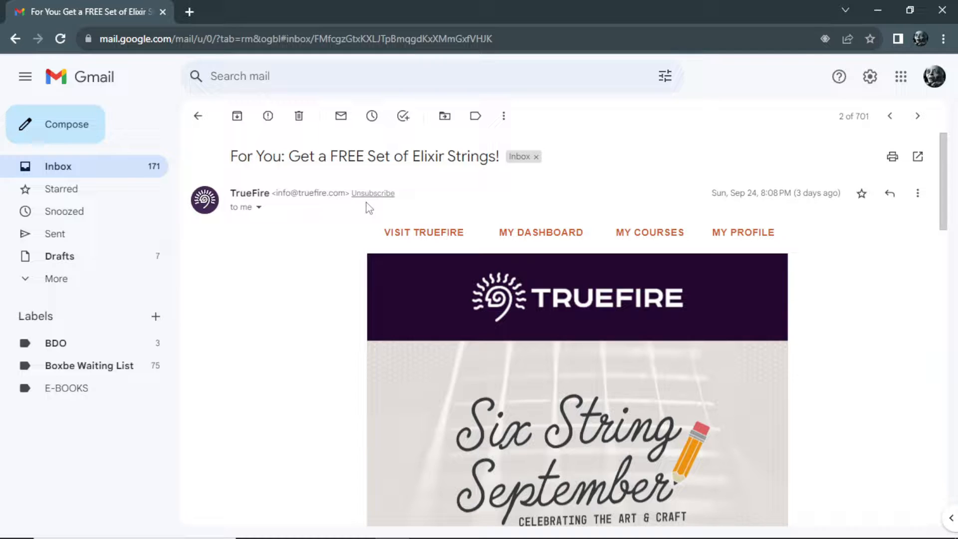
pyautogui.moveTo(371, 202)
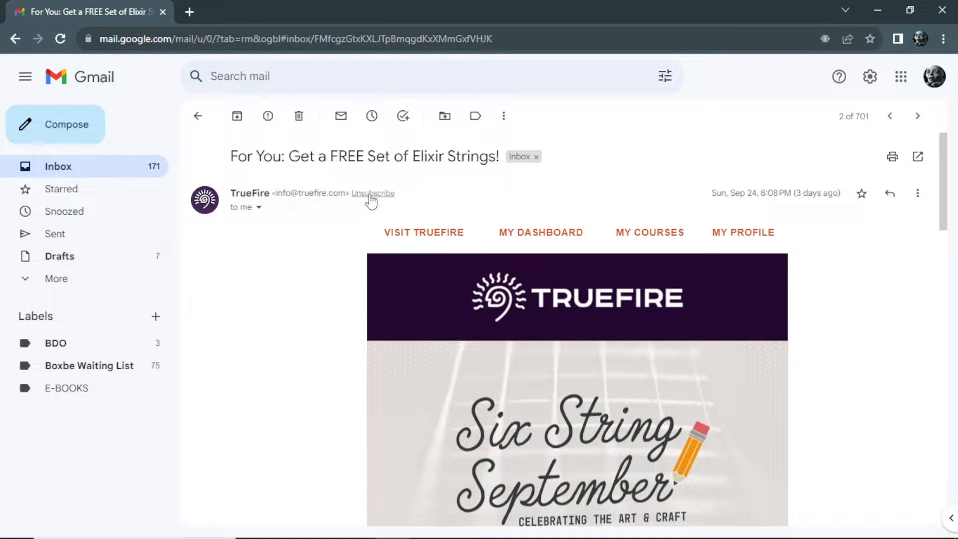
pyautogui.click(374, 194)
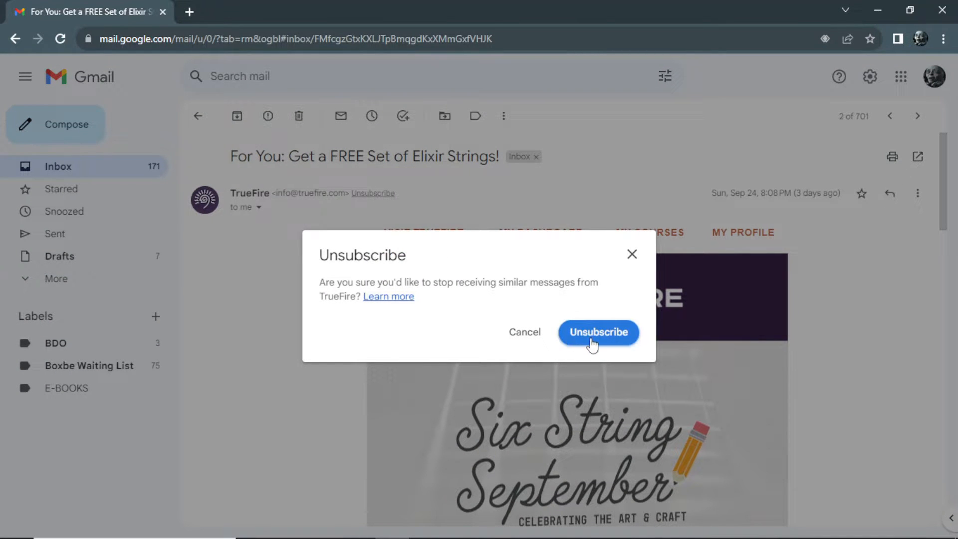
pyautogui.click(598, 332)
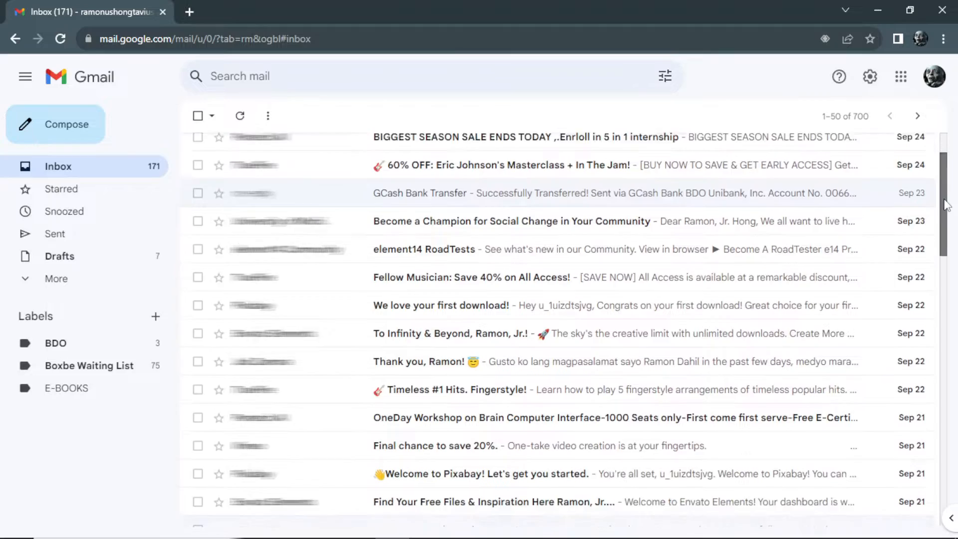
# Step: Scroll down through the inbox conversation list
pyautogui.scroll(-3)
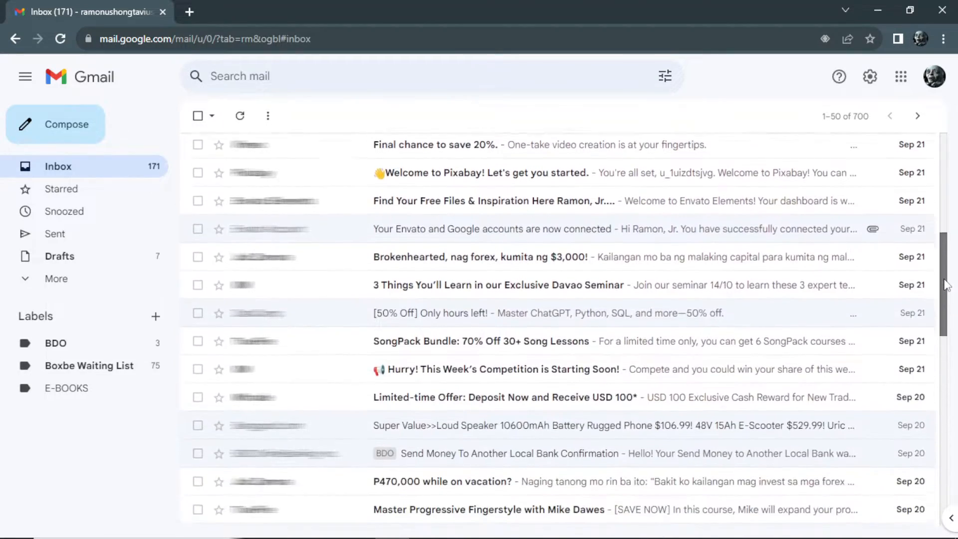
pyautogui.scroll(-3)
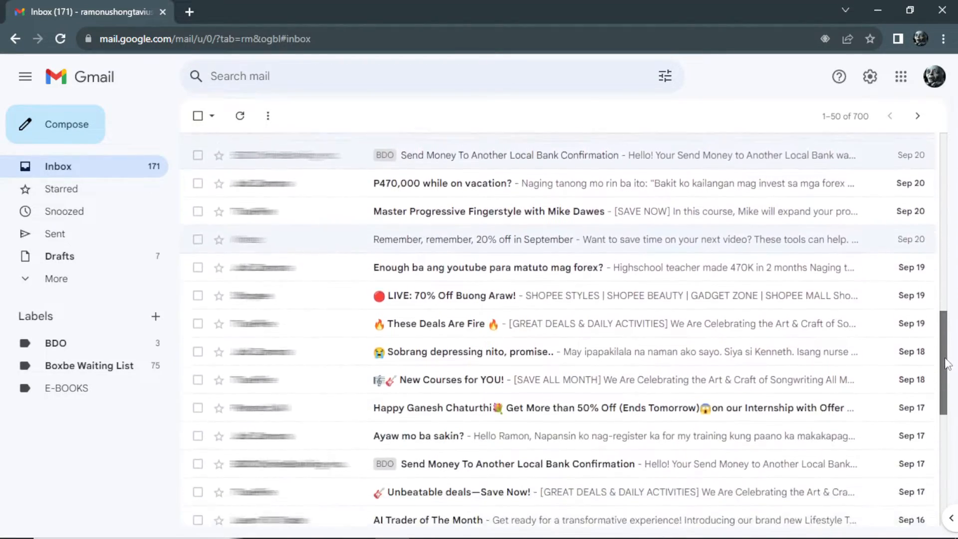
pyautogui.scroll(-3)
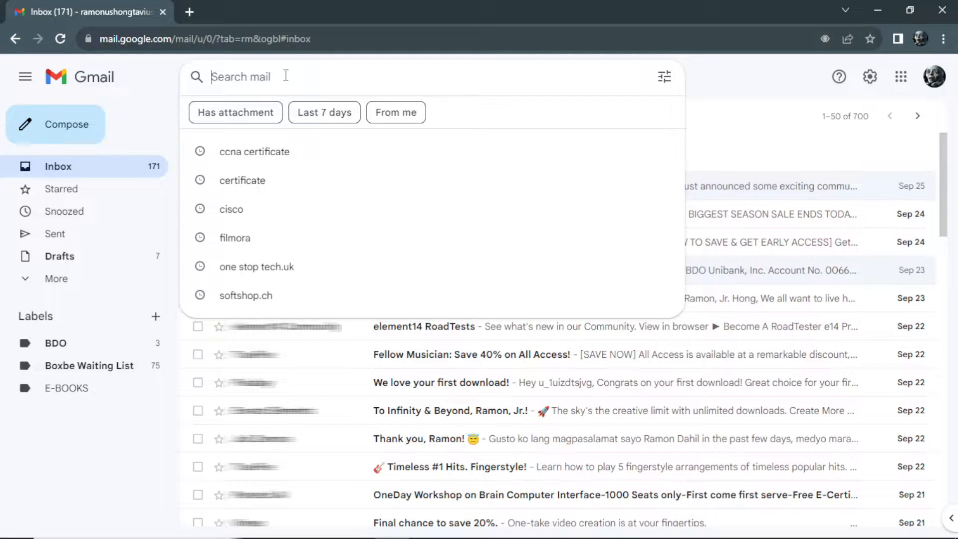
# Step: Search the mailbox for 'unsubscribe' to list every matching conversation
pyautogui.write('unsubscribe')
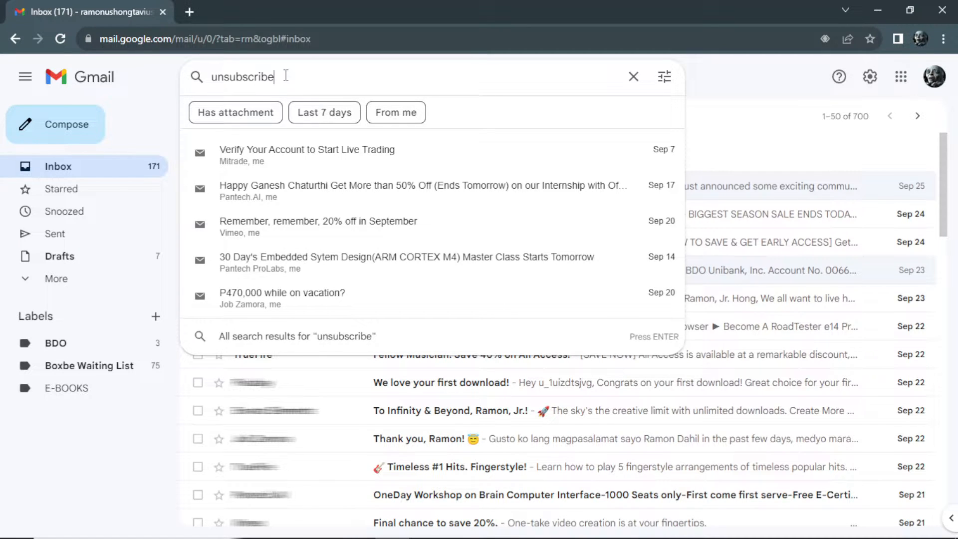
pyautogui.press('Enter')
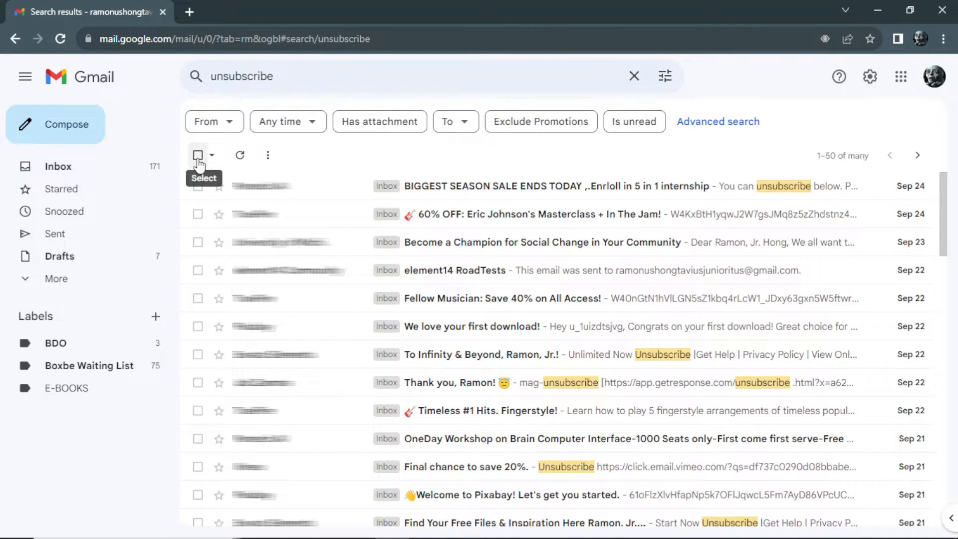
# Step: Select every conversation matching the search and request their deletion via the trash icon
pyautogui.click(197, 155)
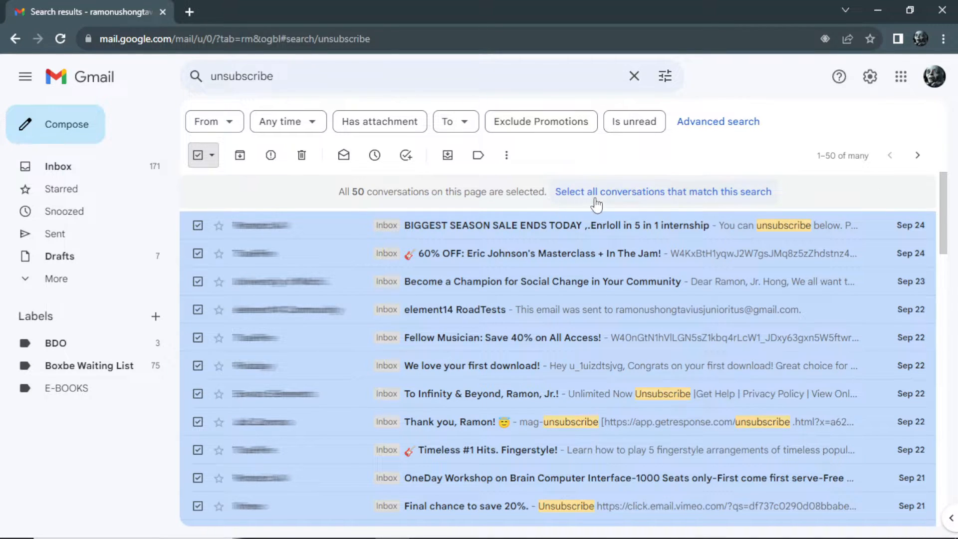
pyautogui.moveTo(636, 200)
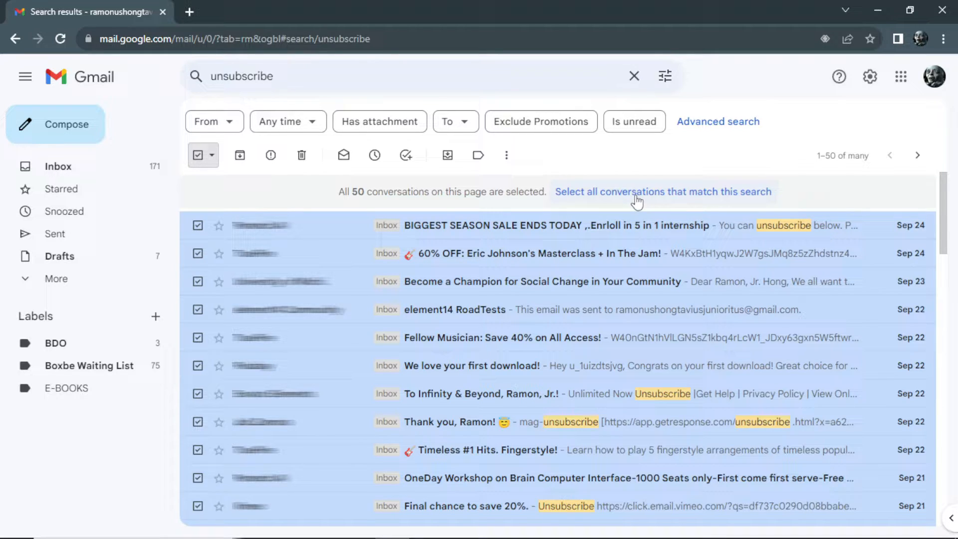
pyautogui.click(663, 192)
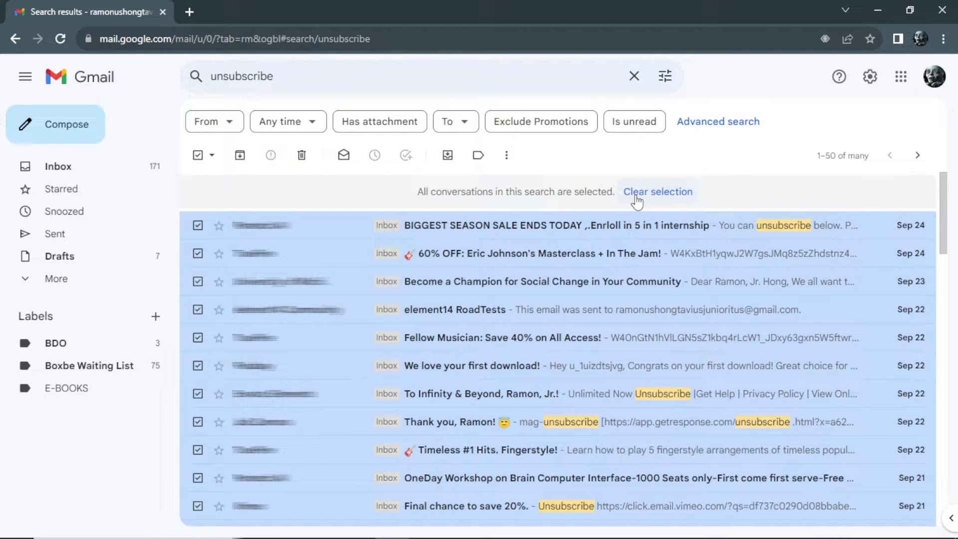
pyautogui.click(301, 155)
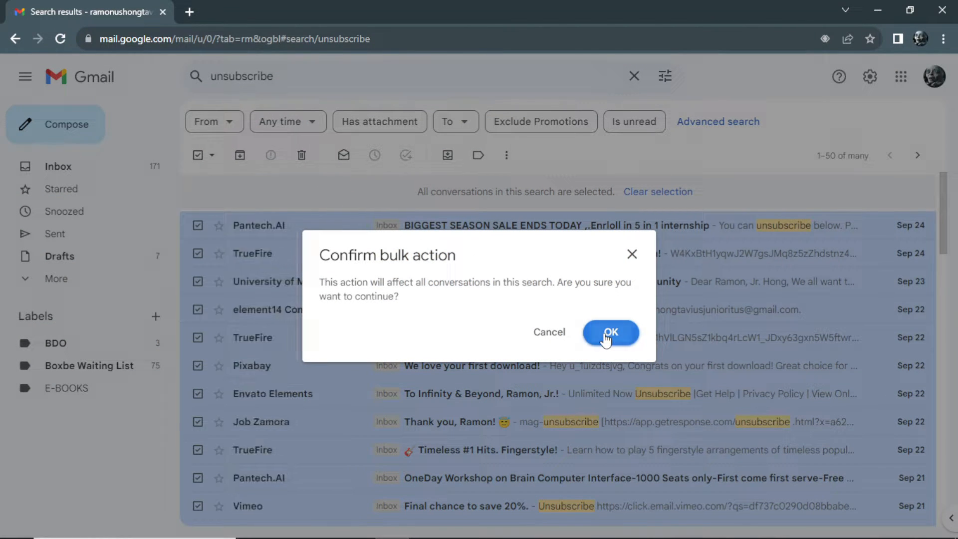
# Step: Confirm the bulk delete of all 'unsubscribe' matches with OK
pyautogui.click(610, 333)
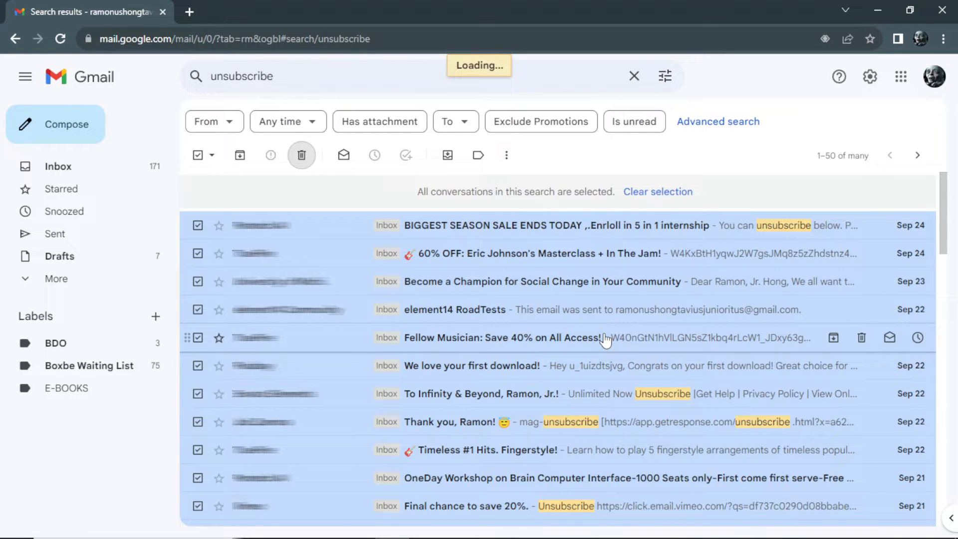
pyautogui.click(302, 154)
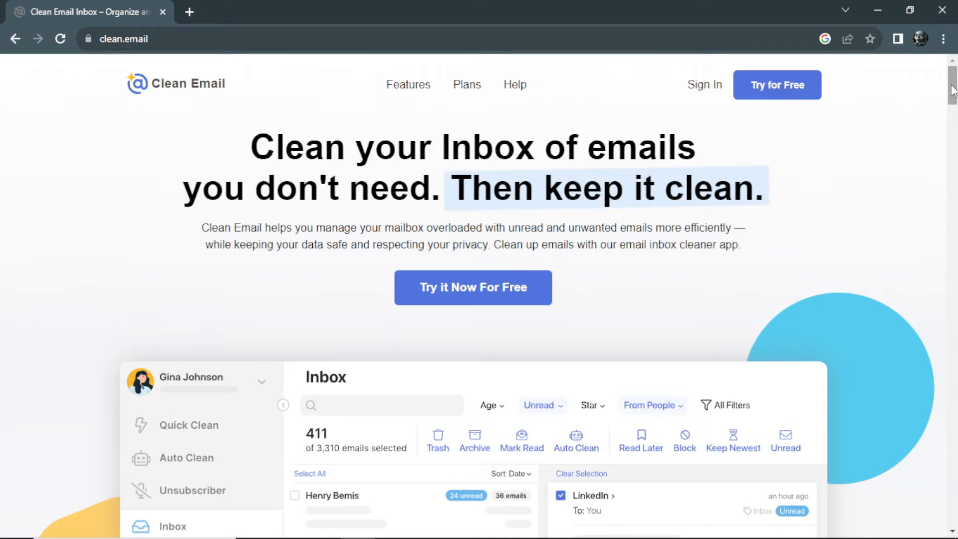
pyautogui.moveTo(823, 88)
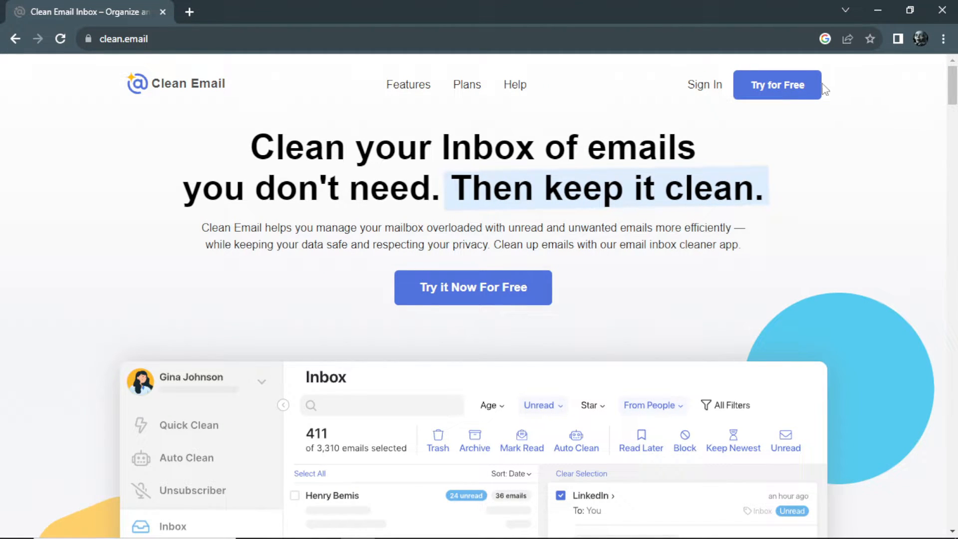
pyautogui.moveTo(777, 91)
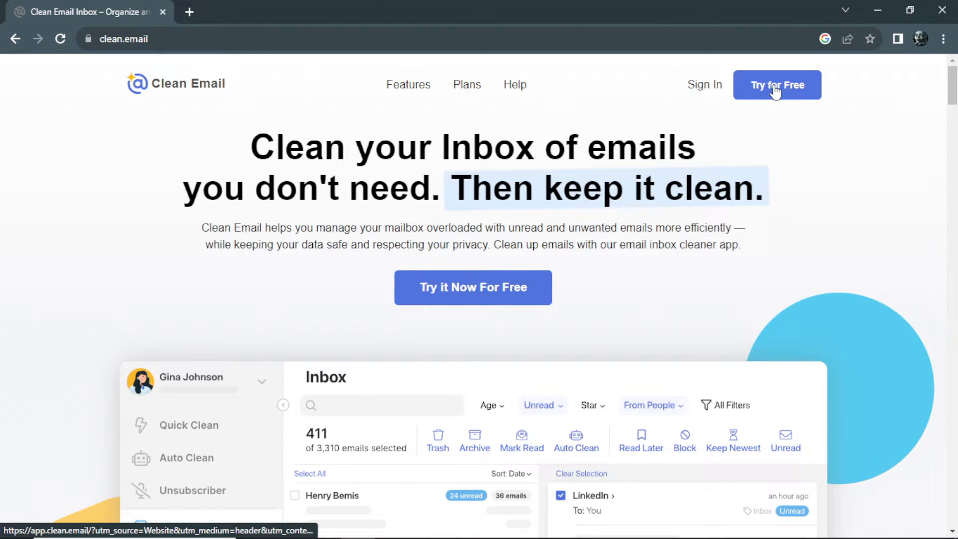
pyautogui.click(777, 85)
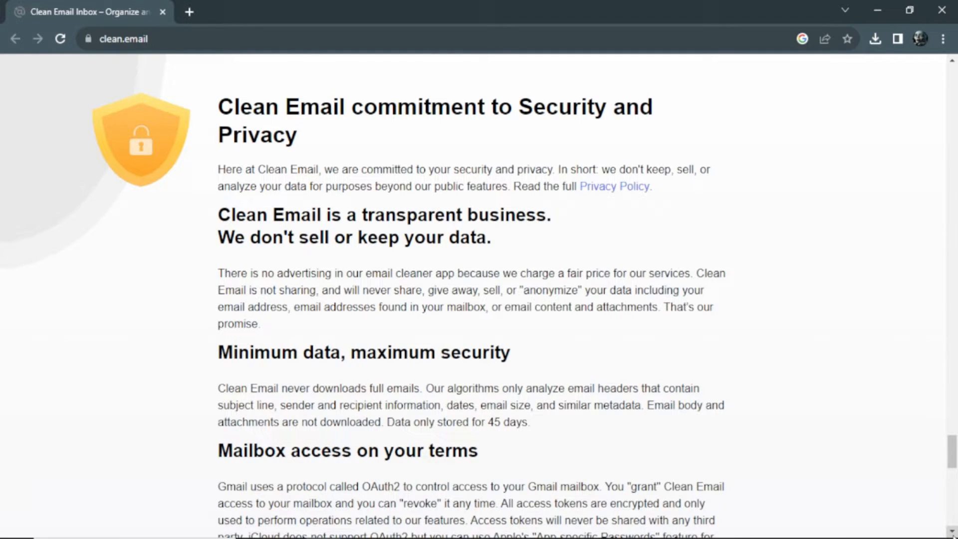
pyautogui.scroll(-3)
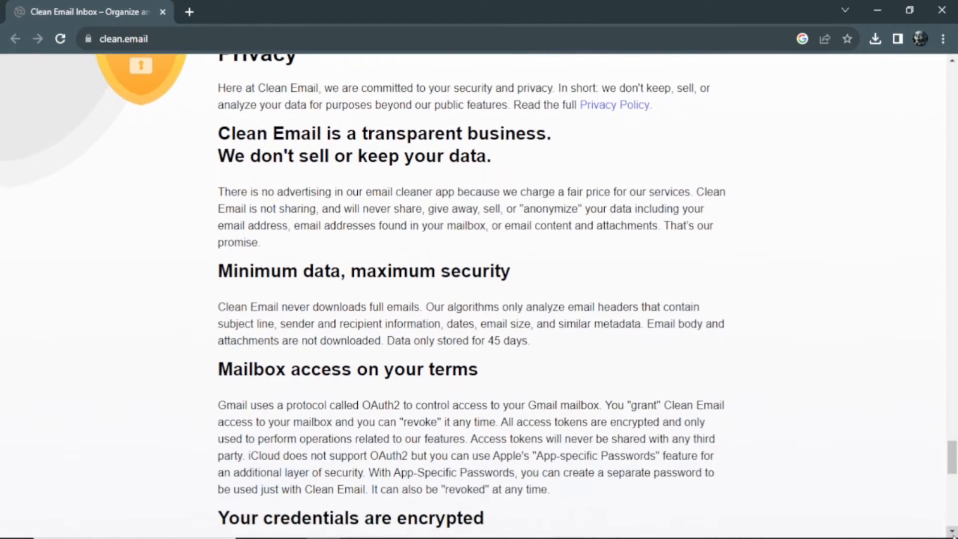
pyautogui.scroll(-3)
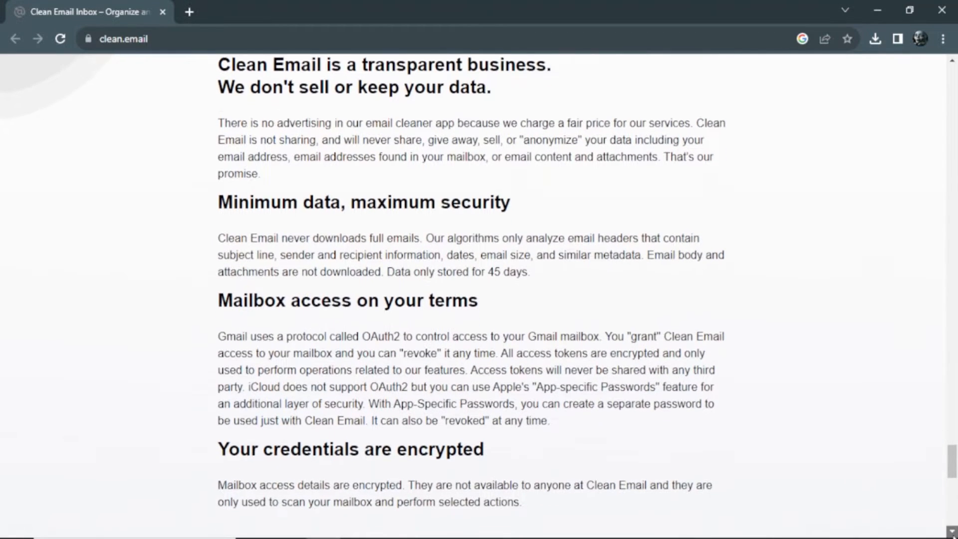
pyautogui.scroll(-3)
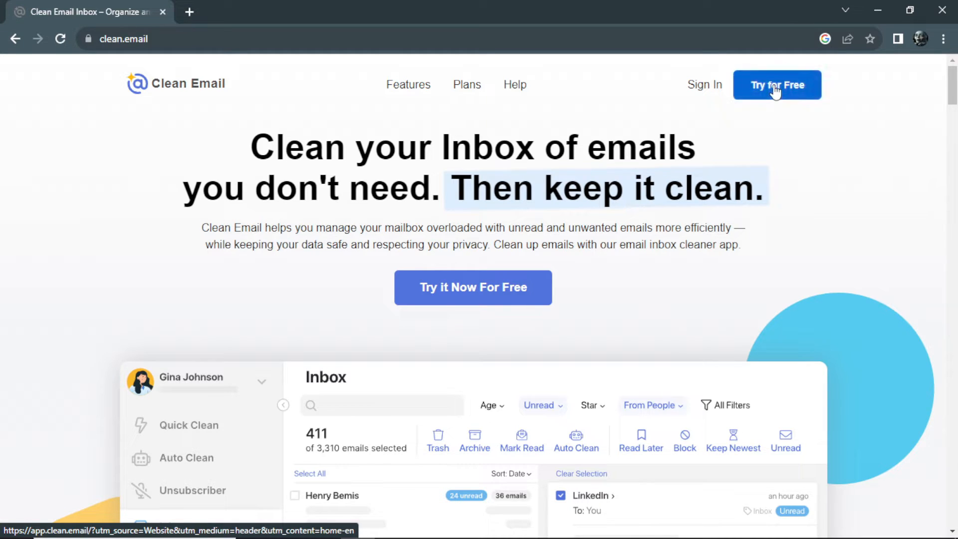
# Step: Enter the Clean Email app via Try for Free and open its 'Unsubscribe from mailing lists' tool
pyautogui.click(776, 85)
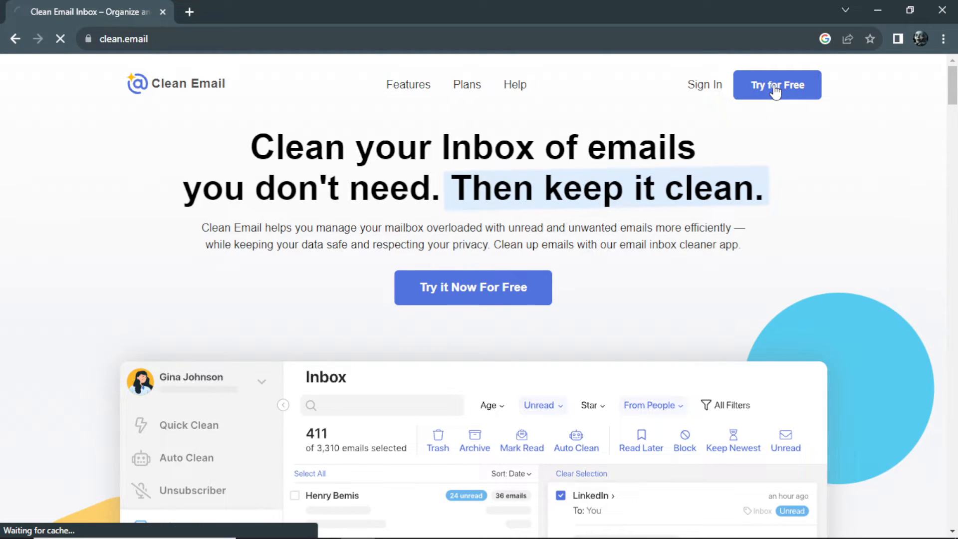
pyautogui.click(778, 85)
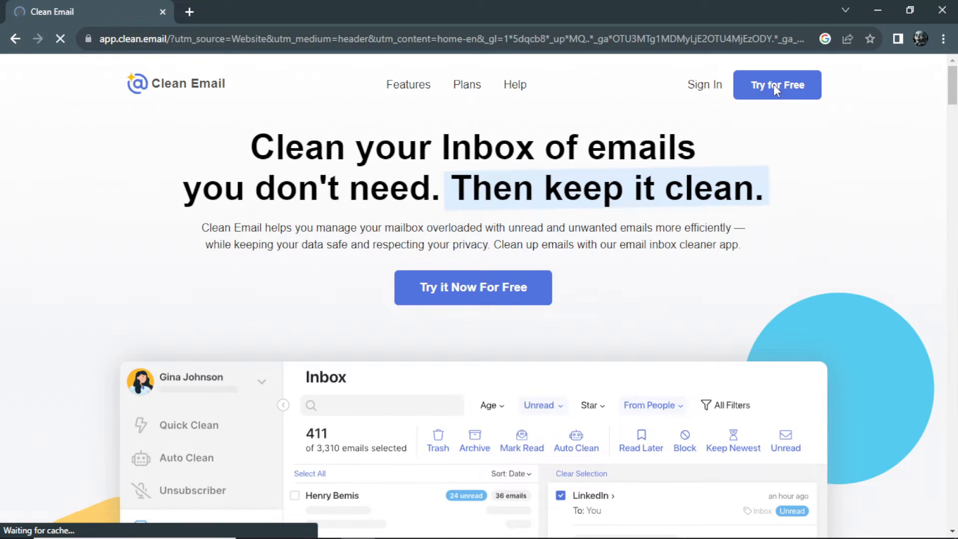
pyautogui.click(777, 85)
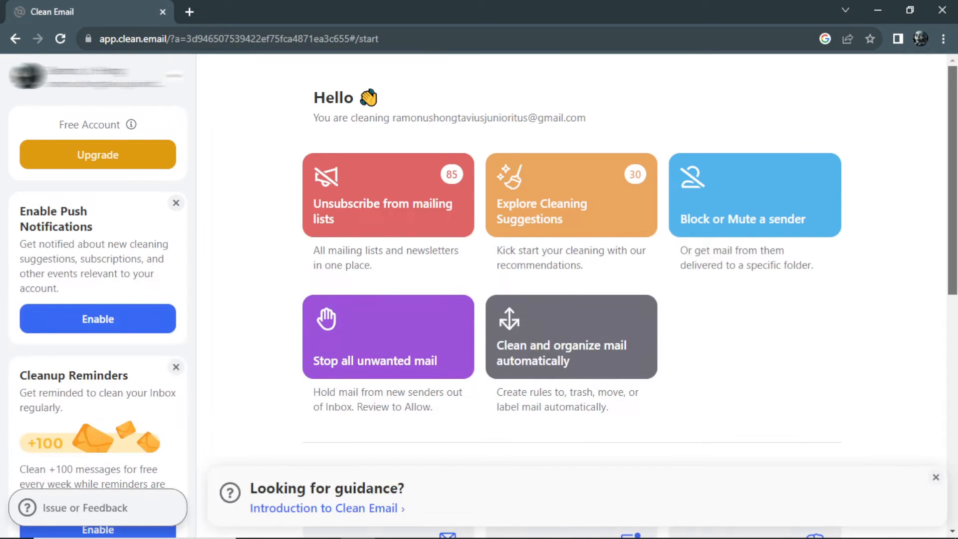
pyautogui.click(387, 196)
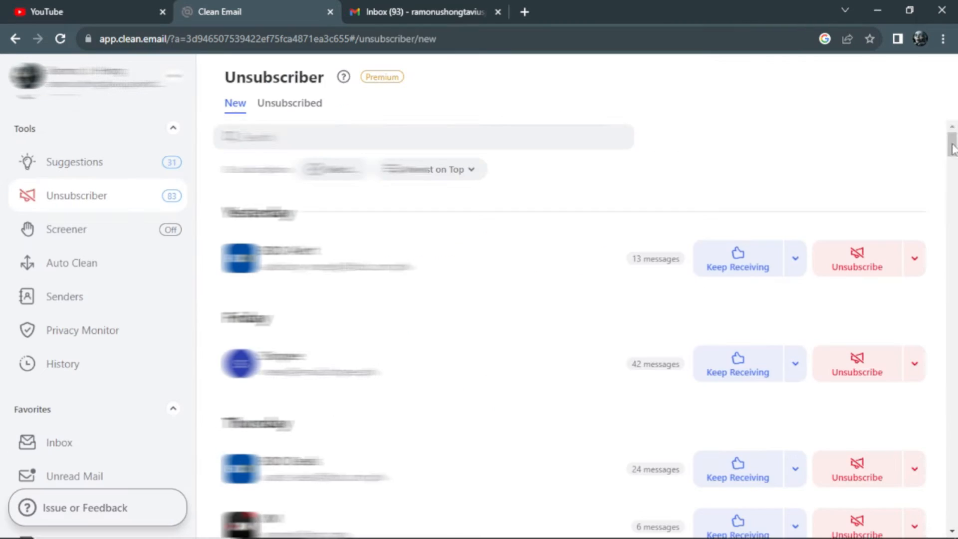
pyautogui.scroll(-3)
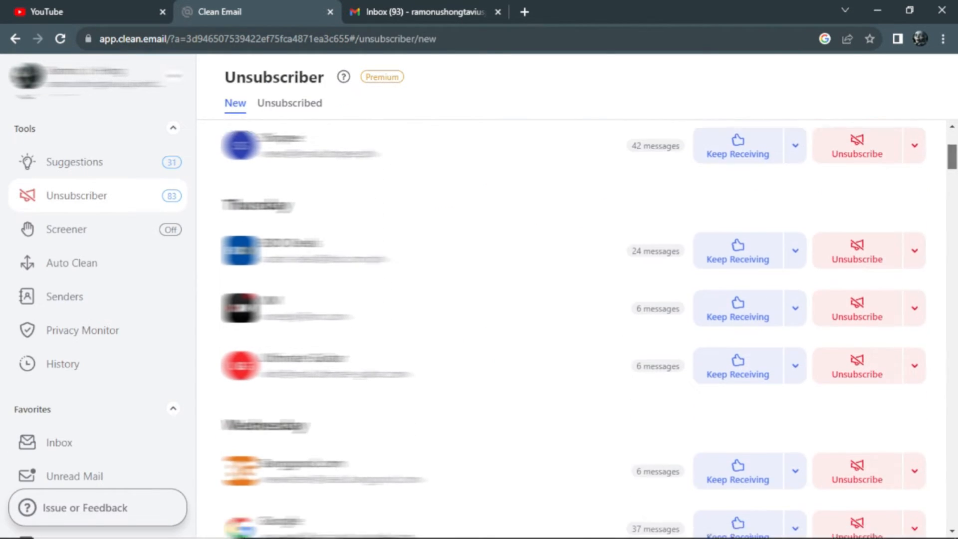
pyautogui.scroll(-3)
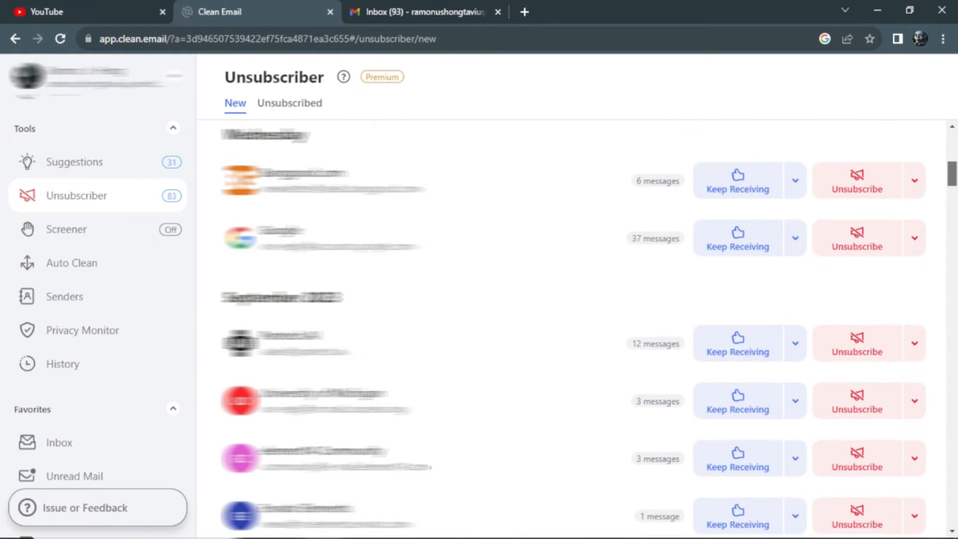
pyautogui.scroll(-3)
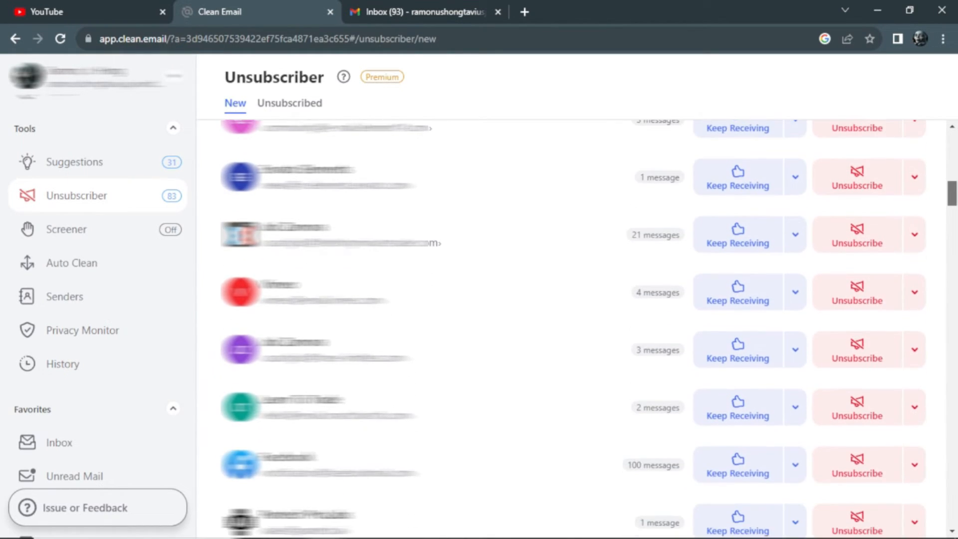
pyautogui.scroll(-3)
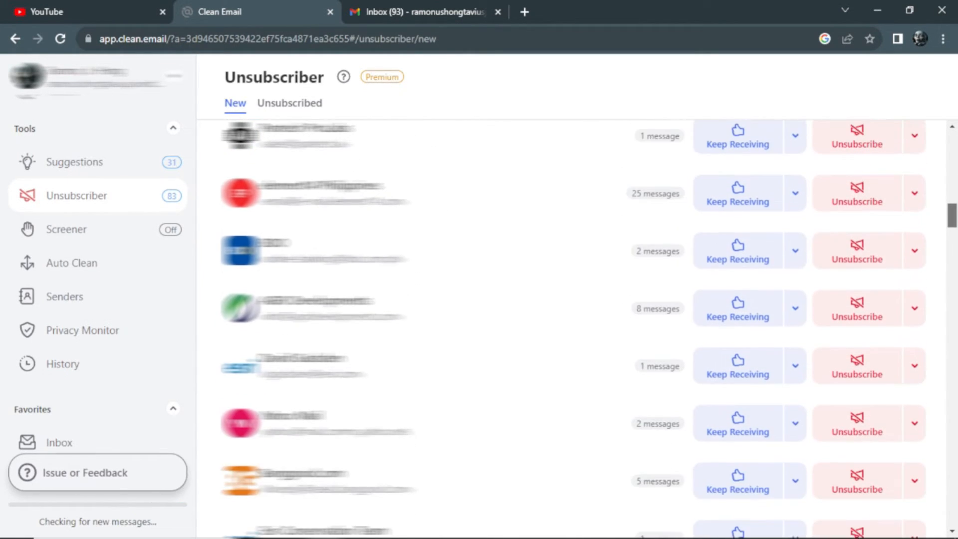